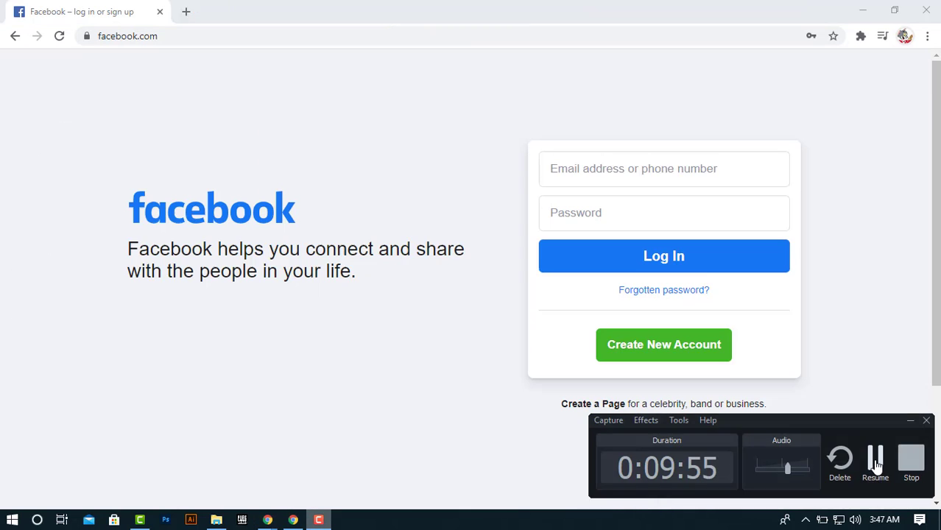
Focus the email or phone field and select the connect-with-people tagline.
left_click(664, 168)
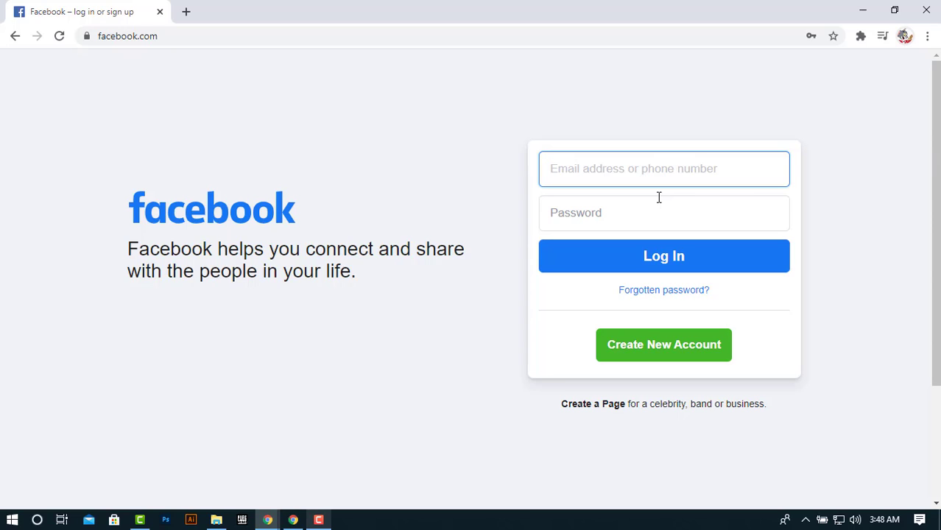
mouse_move(498, 289)
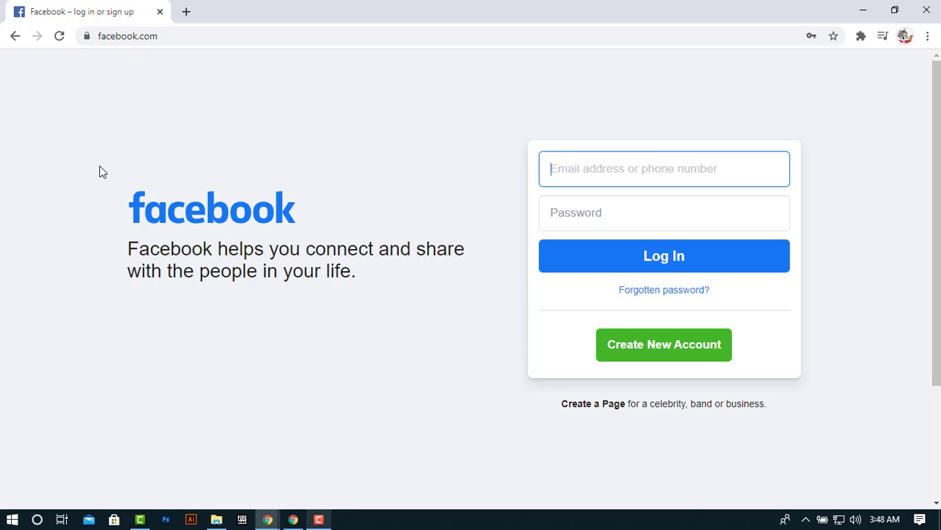
left_click_drag(145, 249, 355, 271)
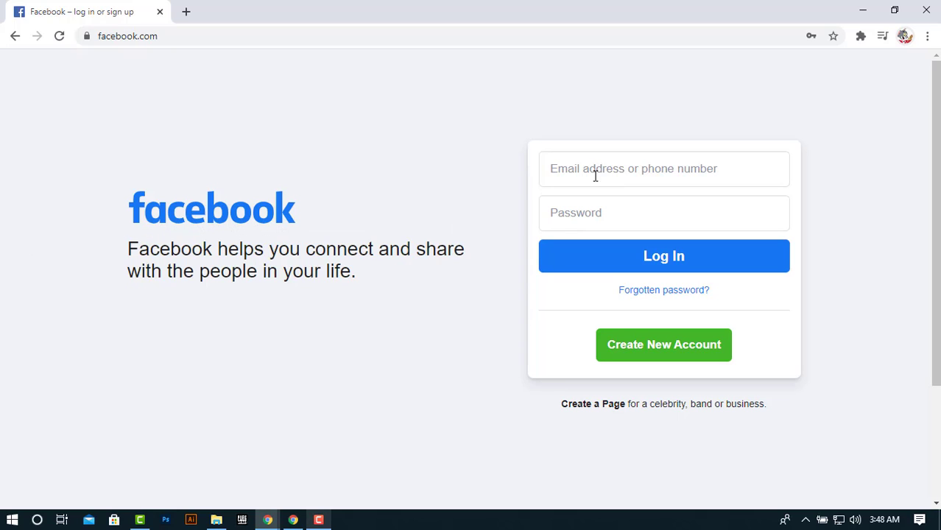
mouse_move(460, 193)
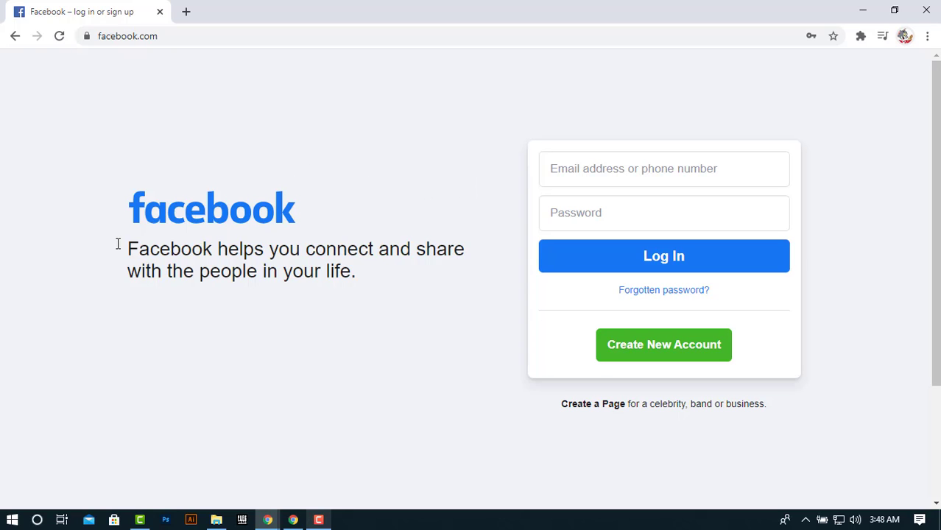
left_click_drag(127, 249, 355, 271)
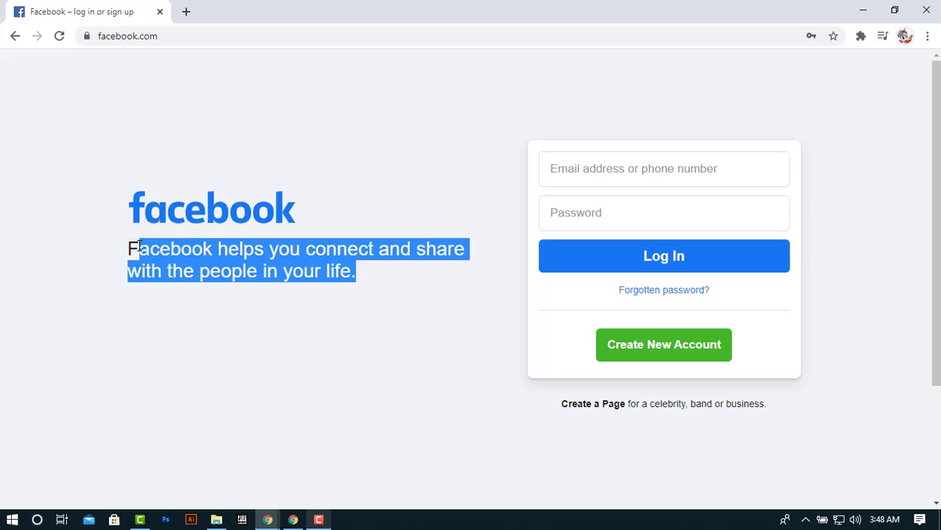
mouse_move(165, 238)
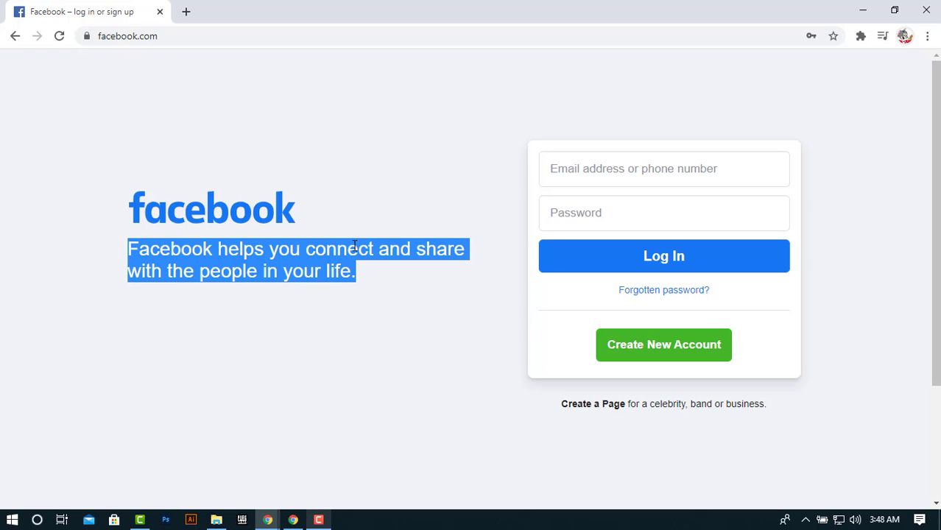
mouse_move(456, 280)
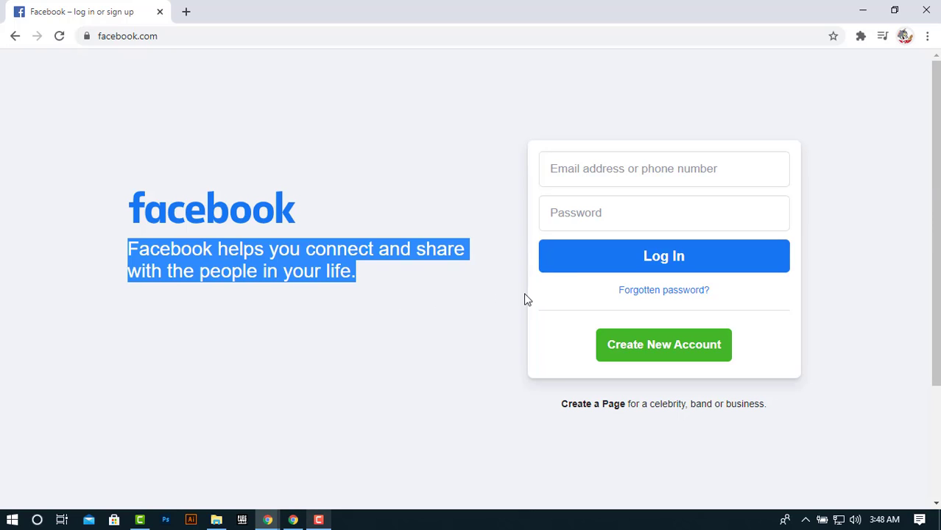
mouse_move(616, 256)
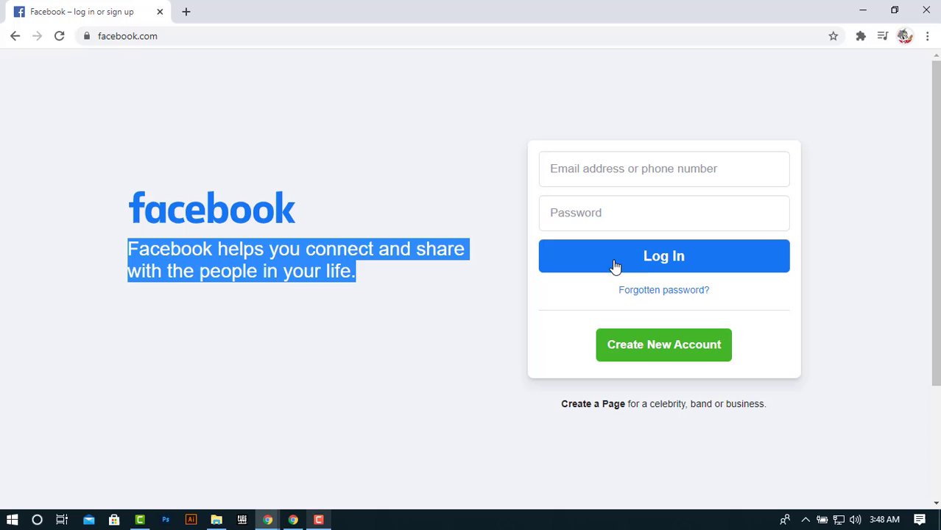
mouse_move(615, 213)
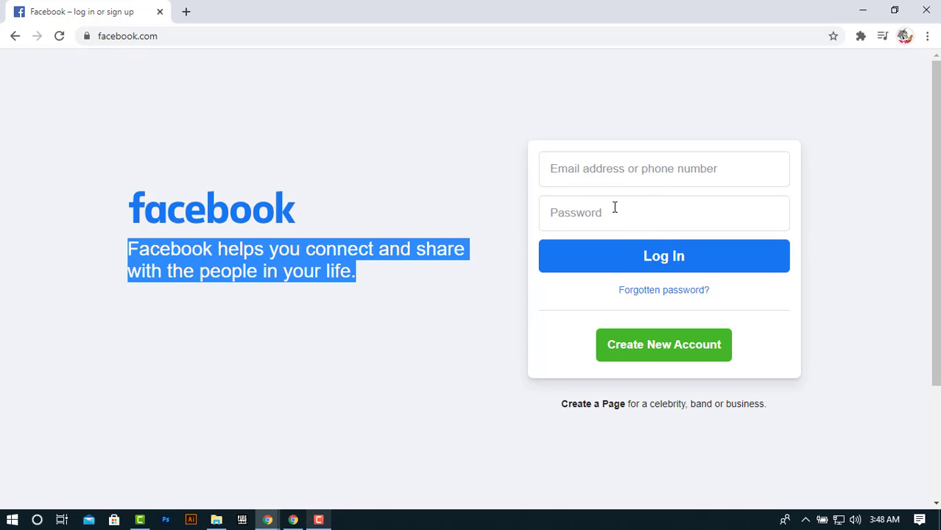
mouse_move(634, 182)
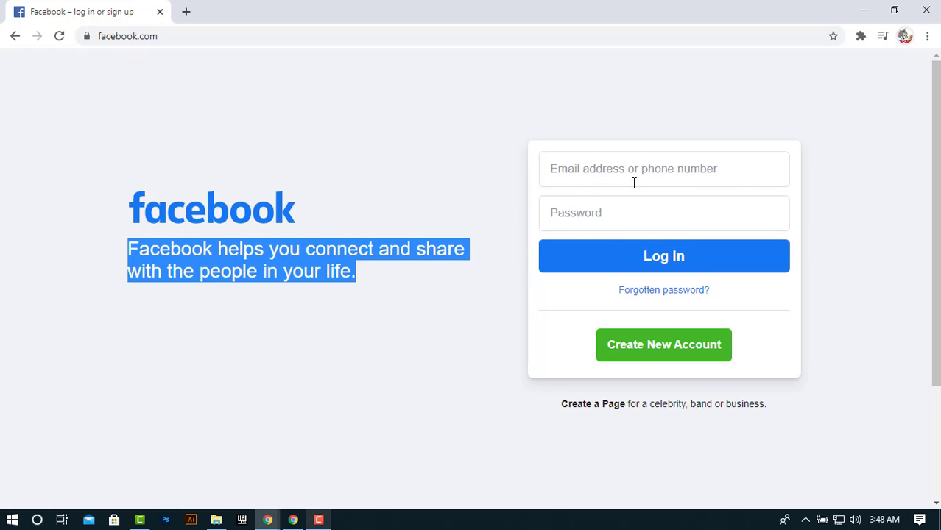
mouse_move(444, 227)
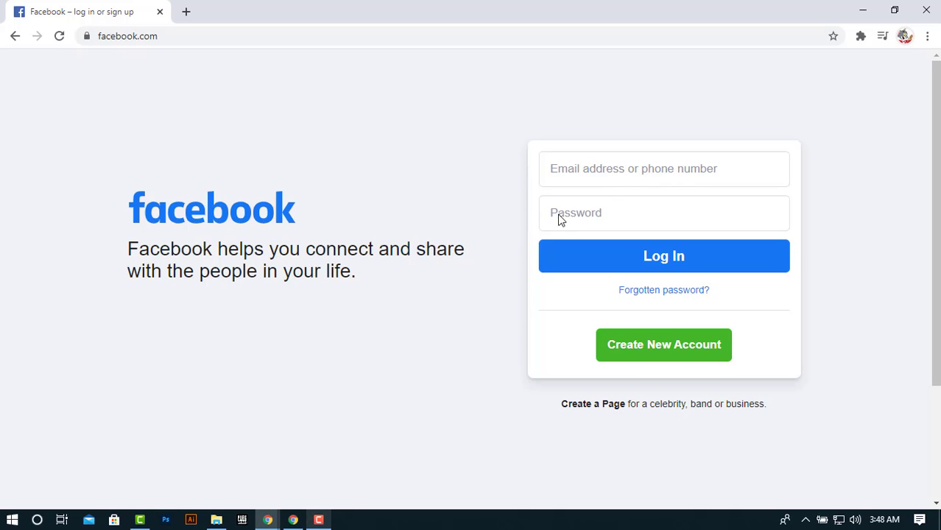
left_click(664, 169)
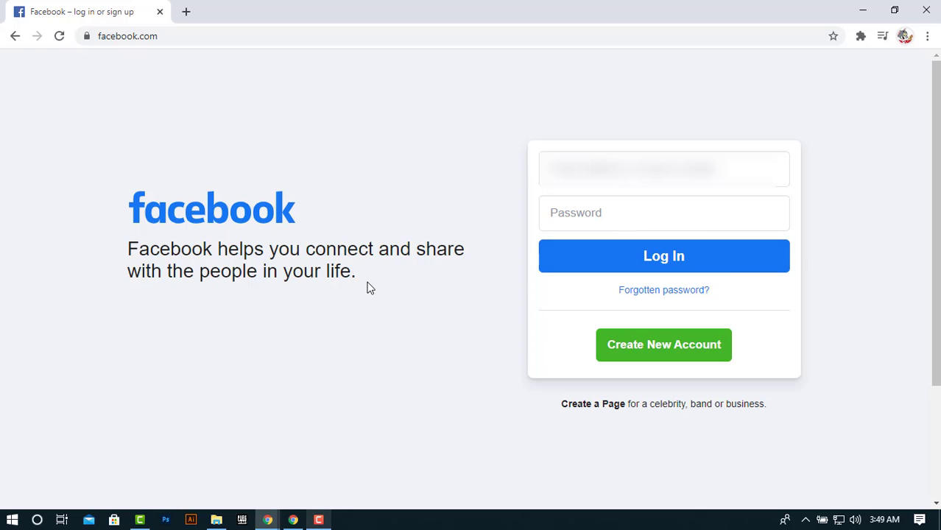
left_click_drag(127, 248, 361, 280)
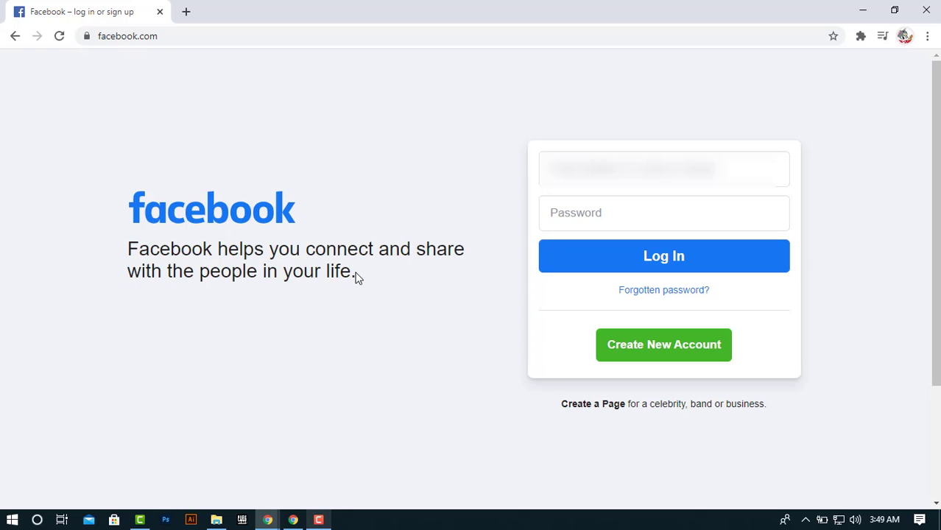
mouse_move(492, 302)
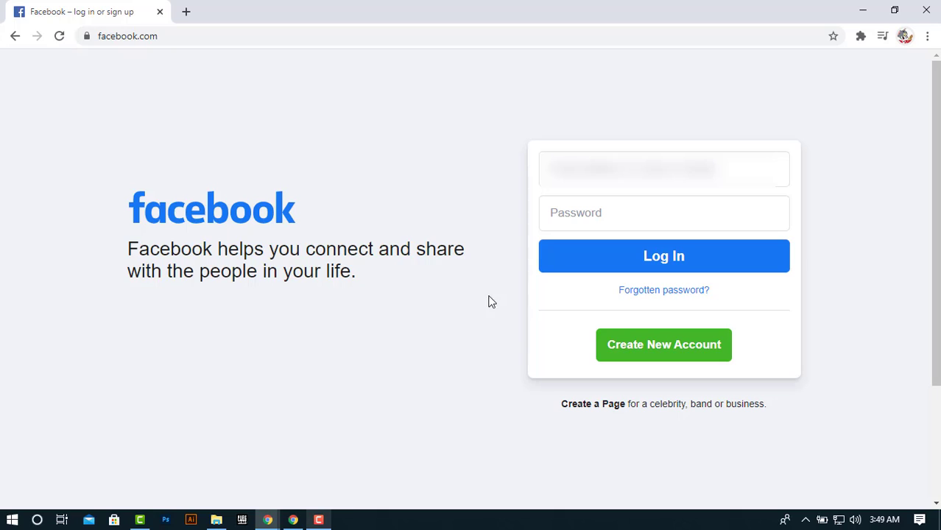
mouse_move(361, 289)
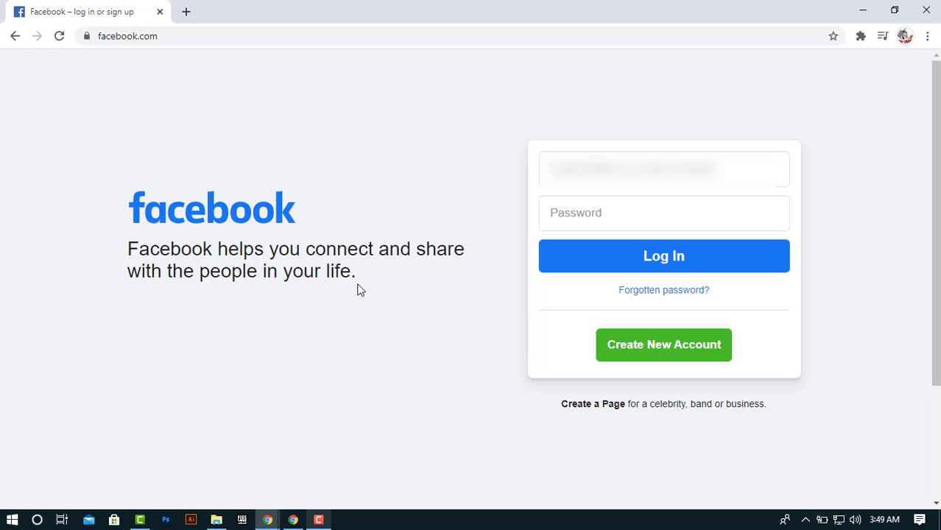
mouse_move(403, 283)
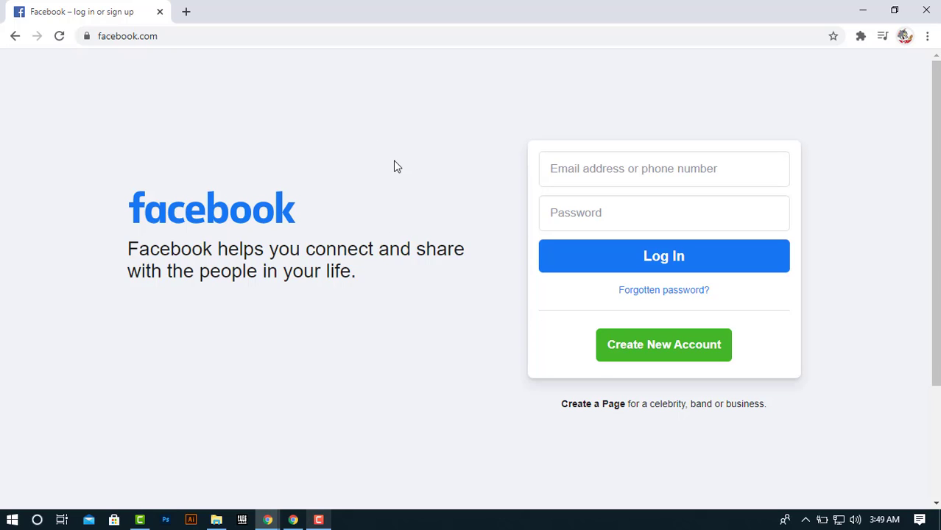
mouse_move(347, 155)
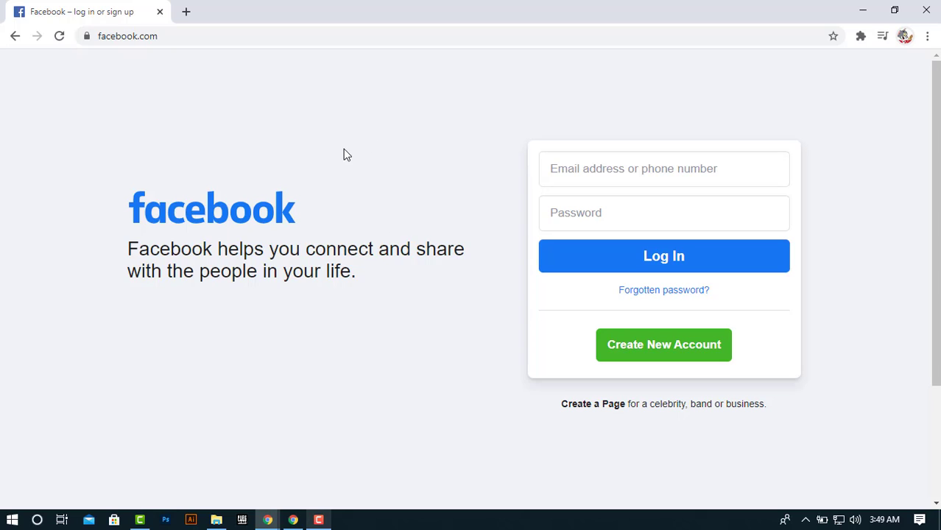
left_click(663, 169)
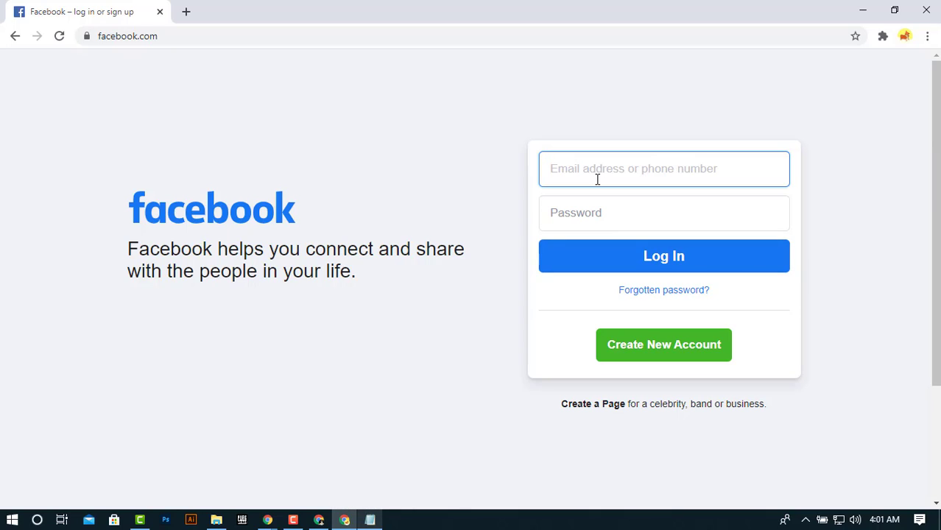
left_click(664, 169)
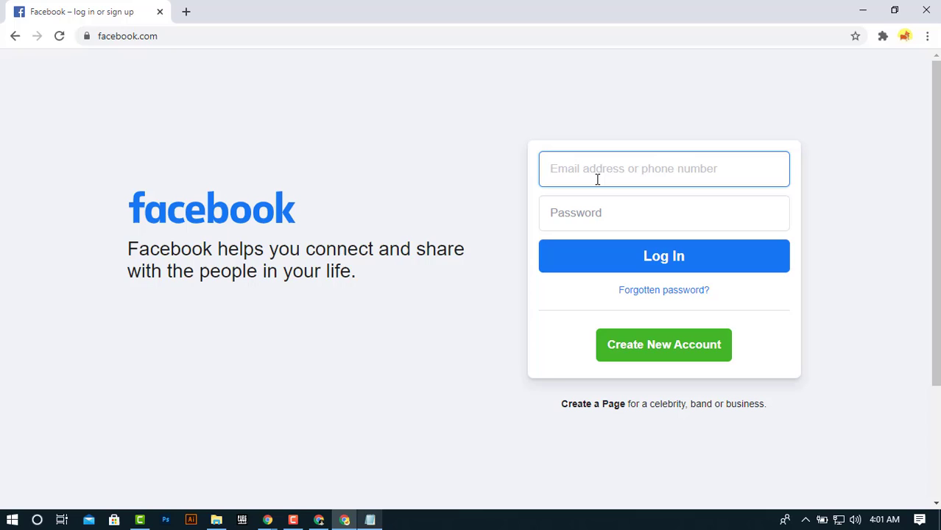
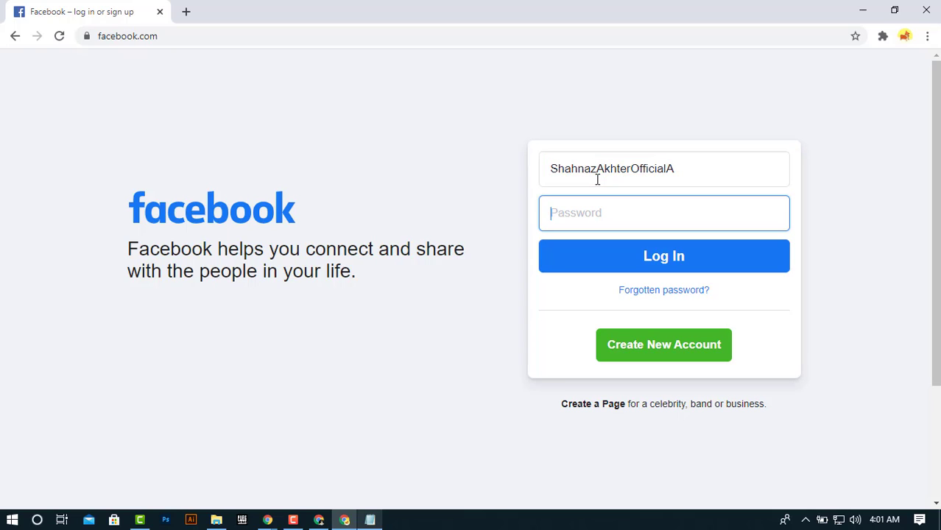
type("••••")
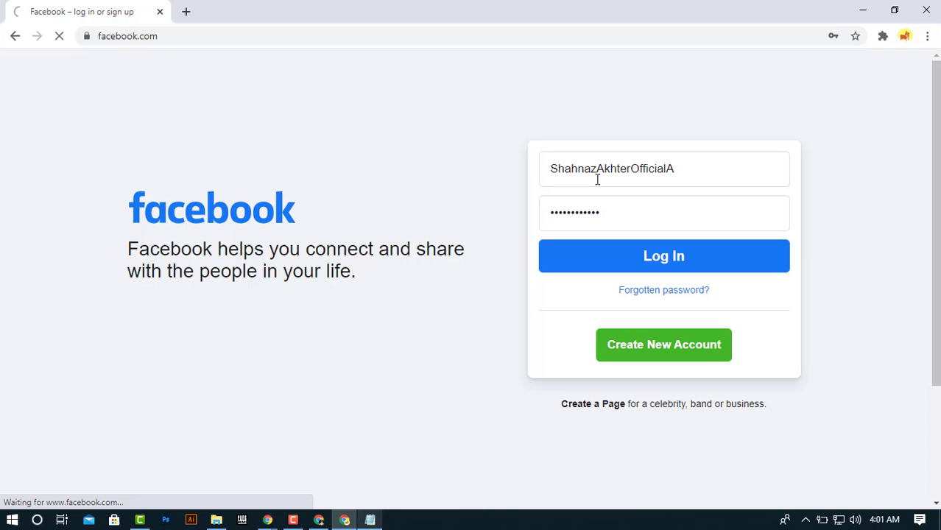
left_click(664, 255)
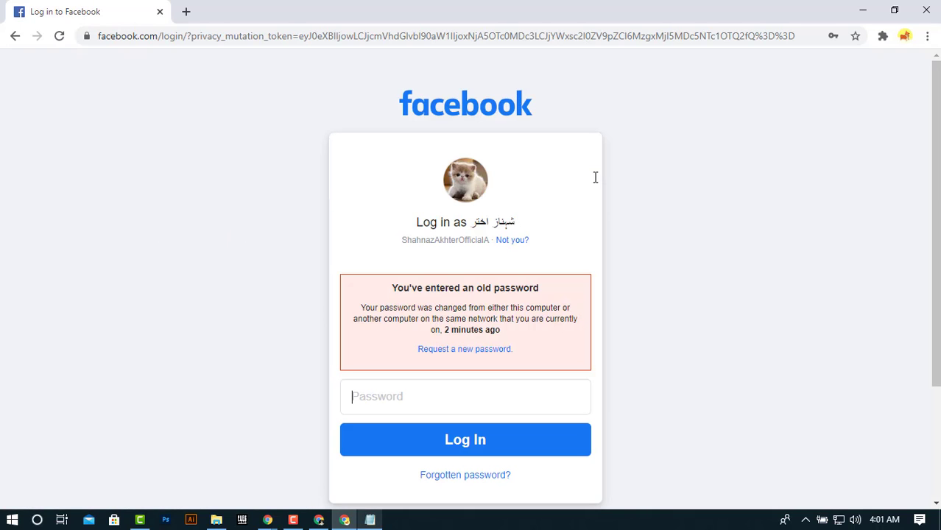
Follow the 'Request a new password.' link on the old-password warning page.
scroll("down", 3)
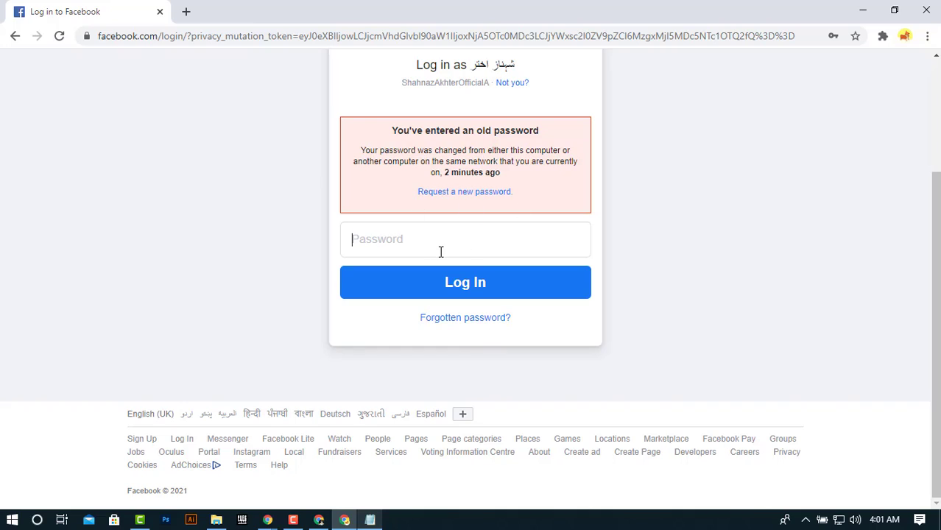
mouse_move(458, 189)
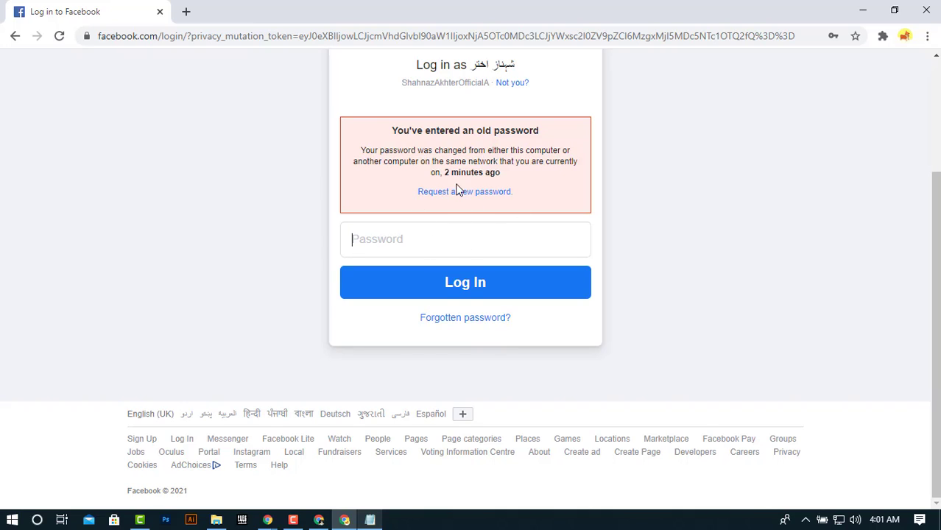
mouse_move(464, 317)
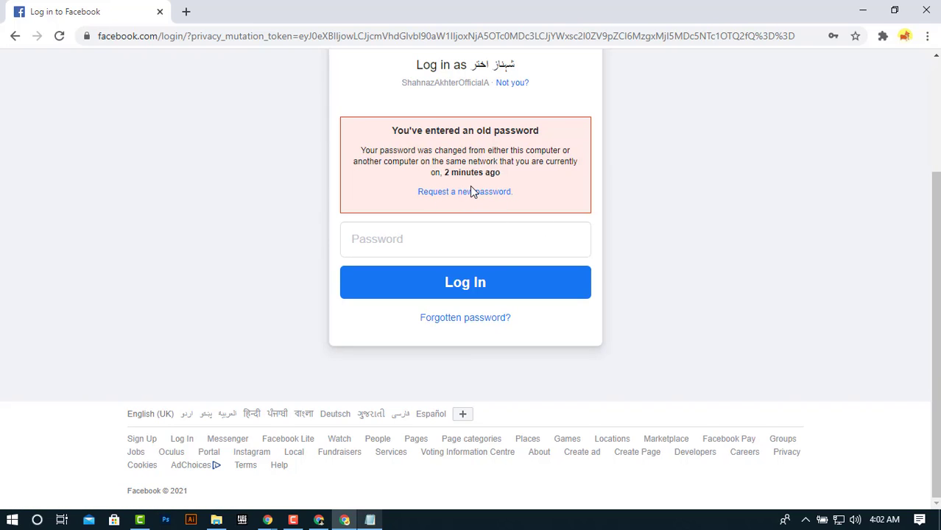
left_click(464, 192)
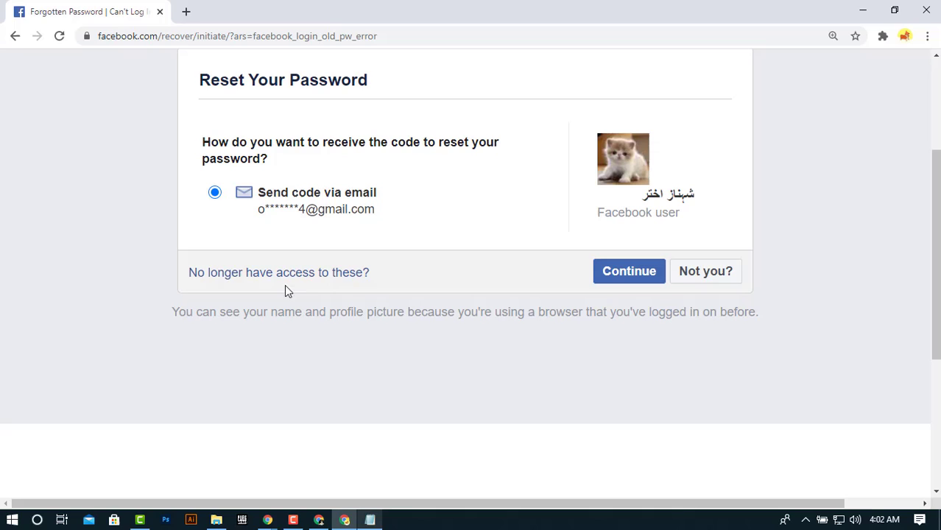
Choose 'No longer have access to these?' and then 'I cannot access my email account'.
left_click(279, 272)
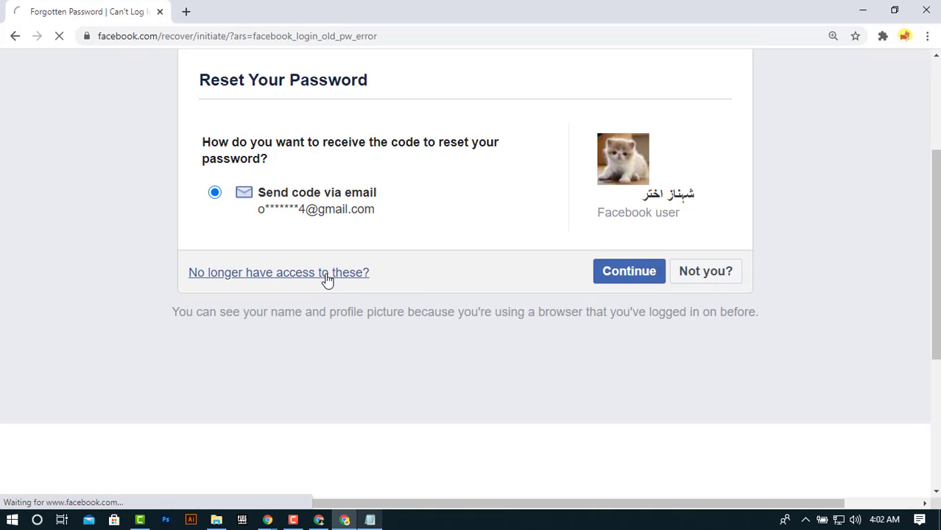
left_click(278, 272)
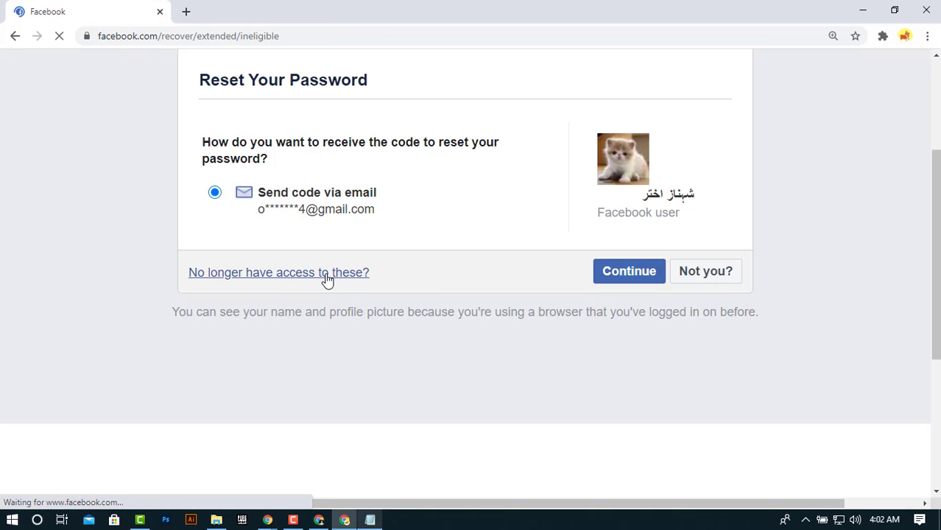
left_click(279, 272)
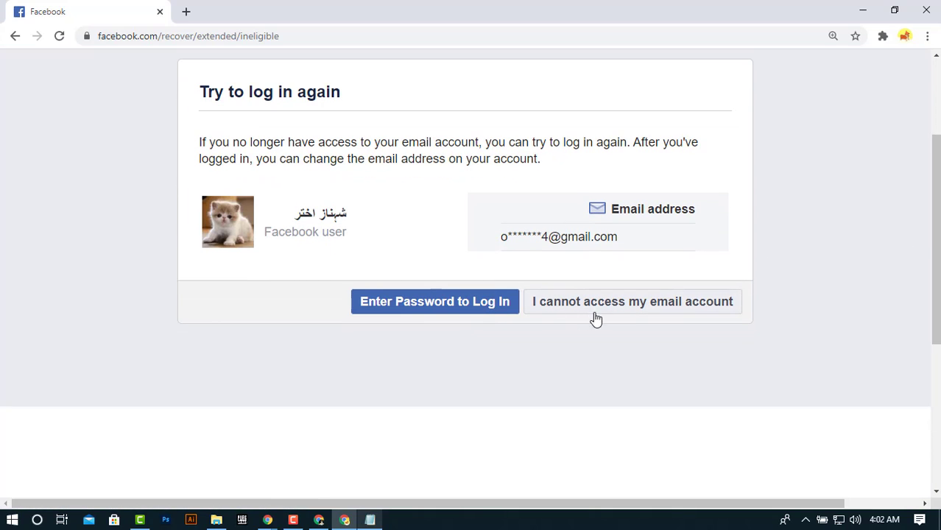
left_click(632, 301)
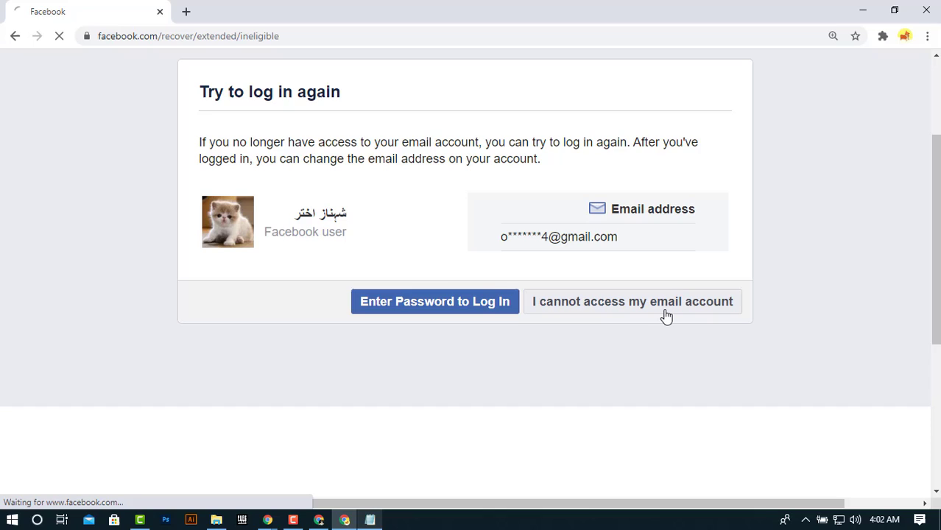
left_click(632, 301)
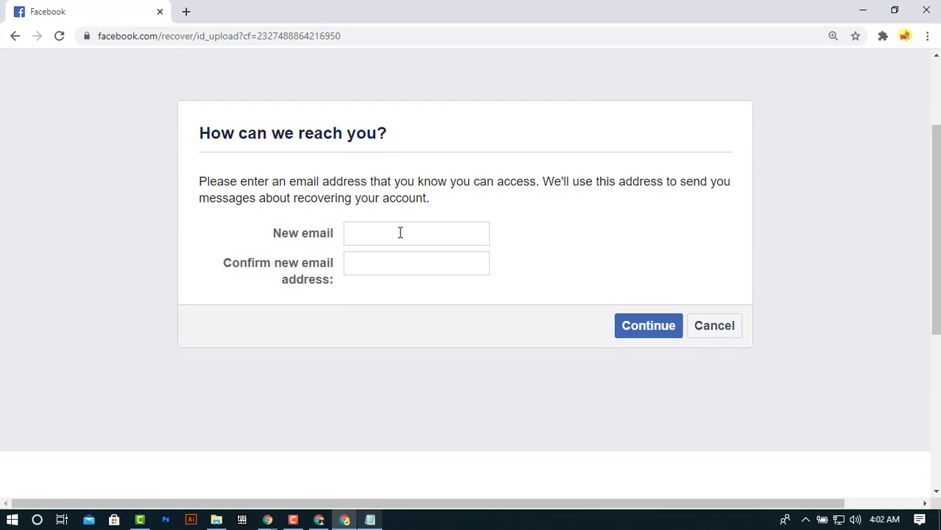
mouse_move(356, 296)
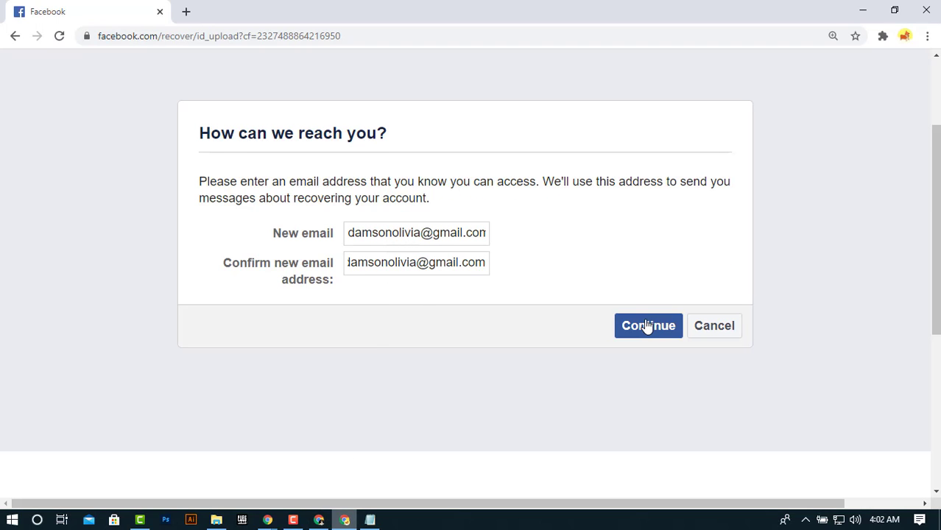
Submit the new, confirmed contact email address with Continue.
left_click(649, 326)
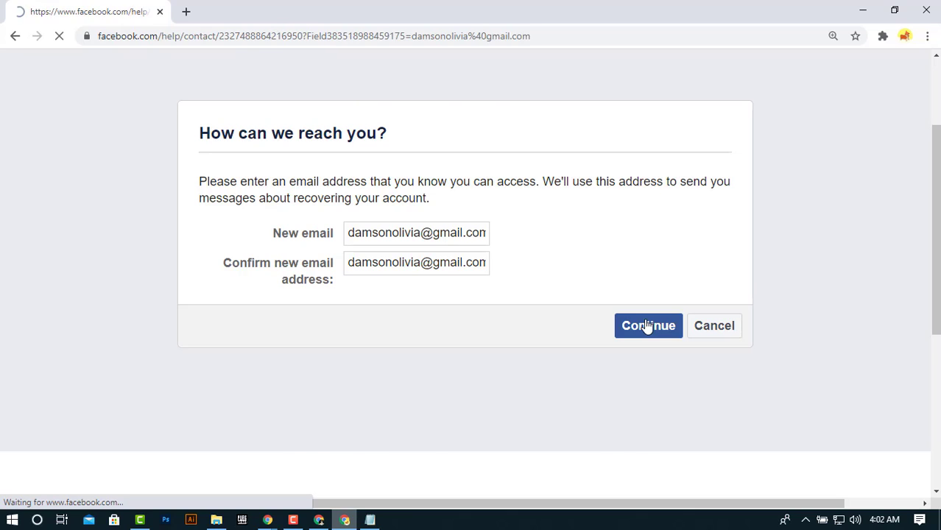
left_click(648, 326)
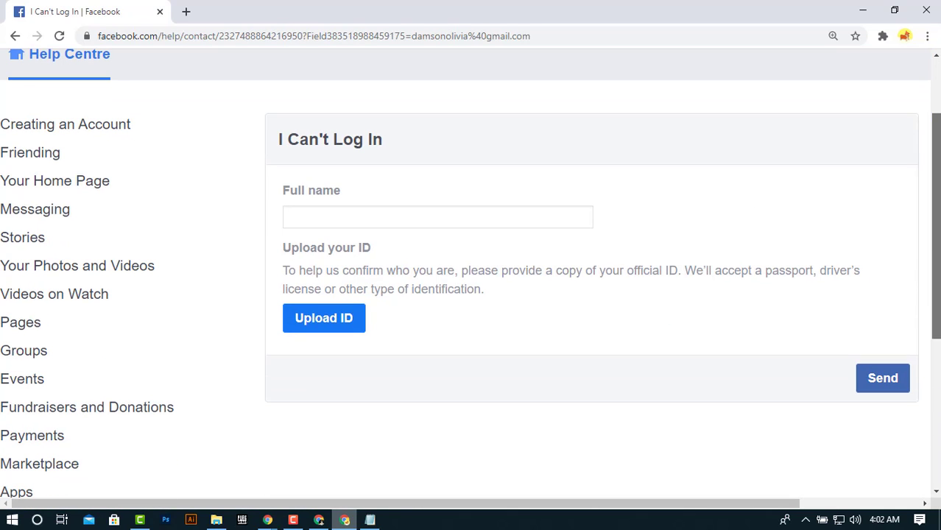
Focus the Full name field, then open a new Chrome tab.
left_click(437, 216)
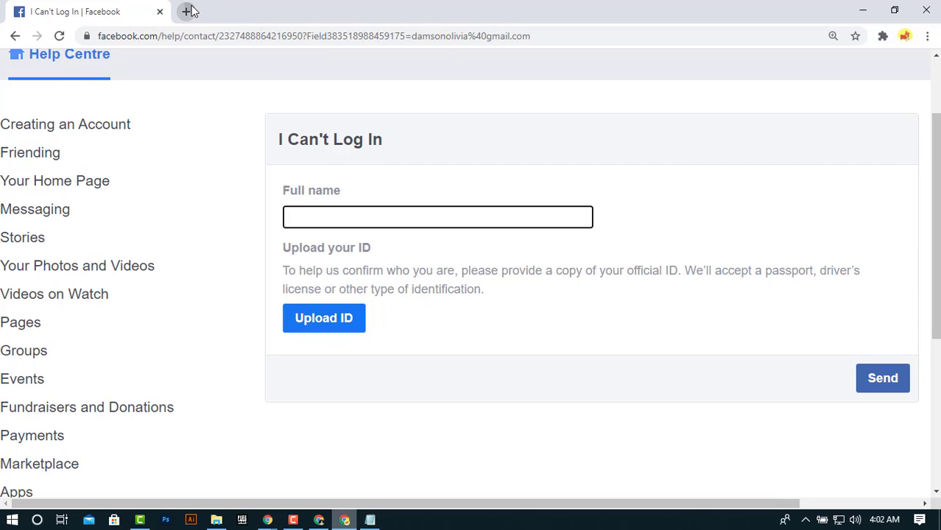
left_click(190, 11)
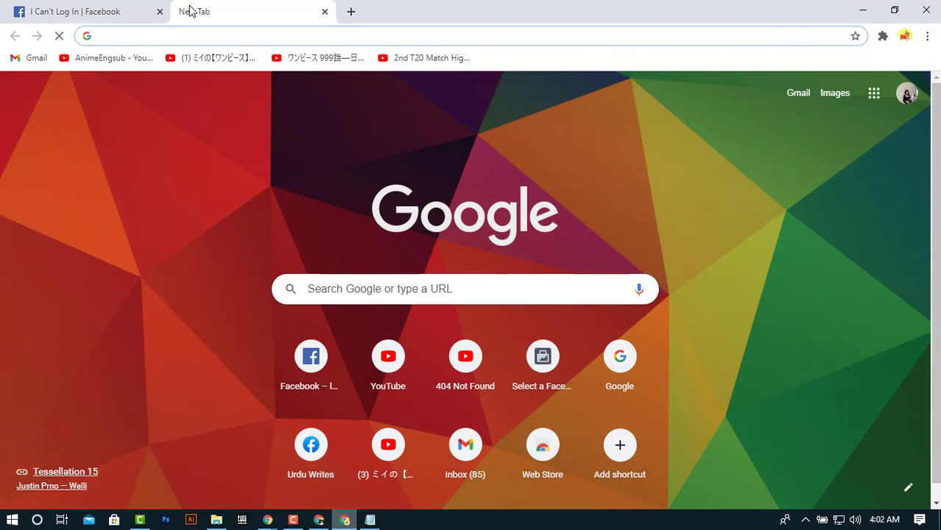
Search 'english to urdu' and translate the name, swapping translation direction.
type("google.com")
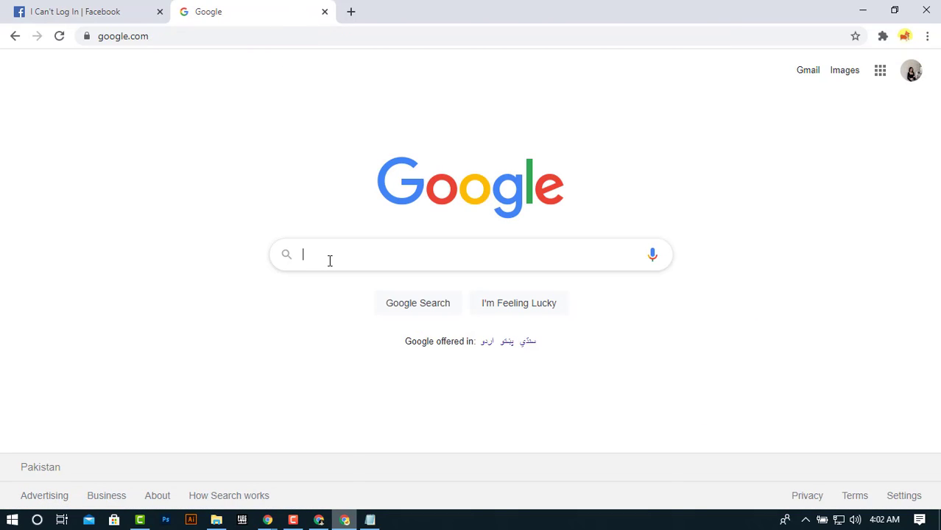
type("english to urdu")
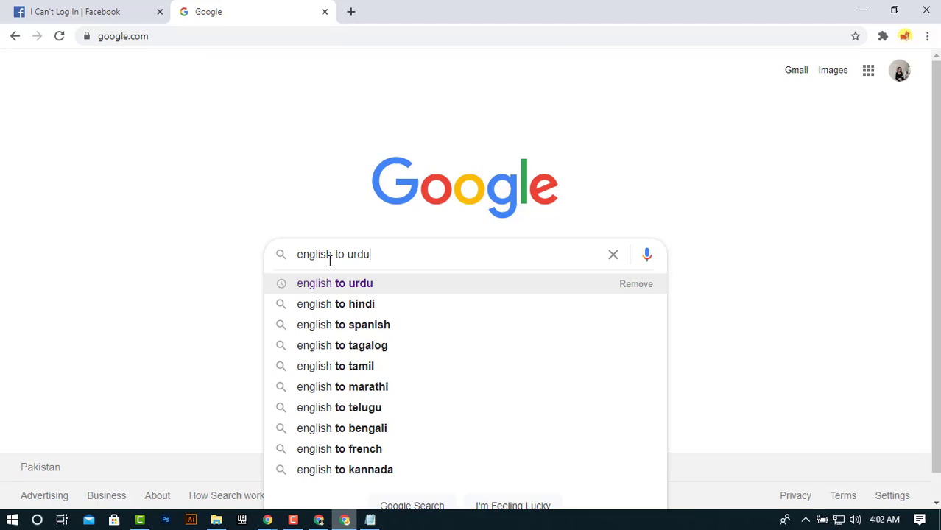
left_click(335, 283)
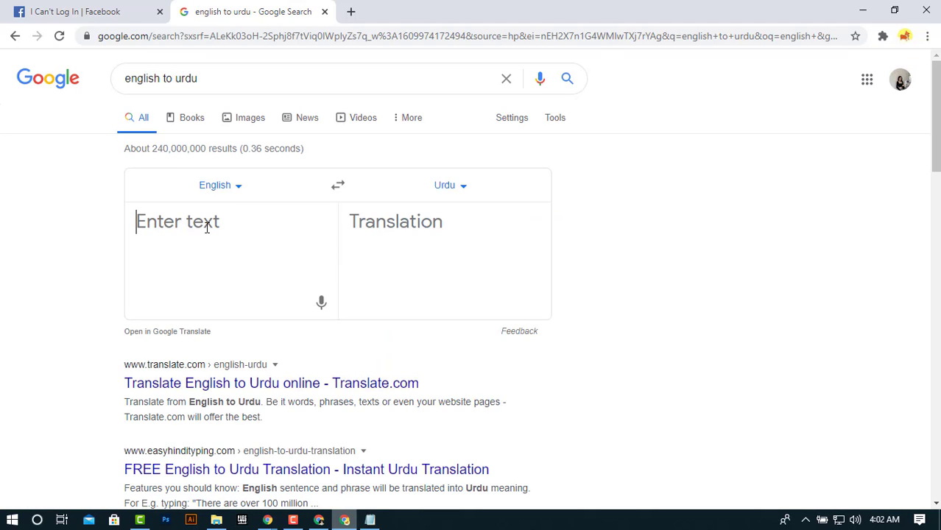
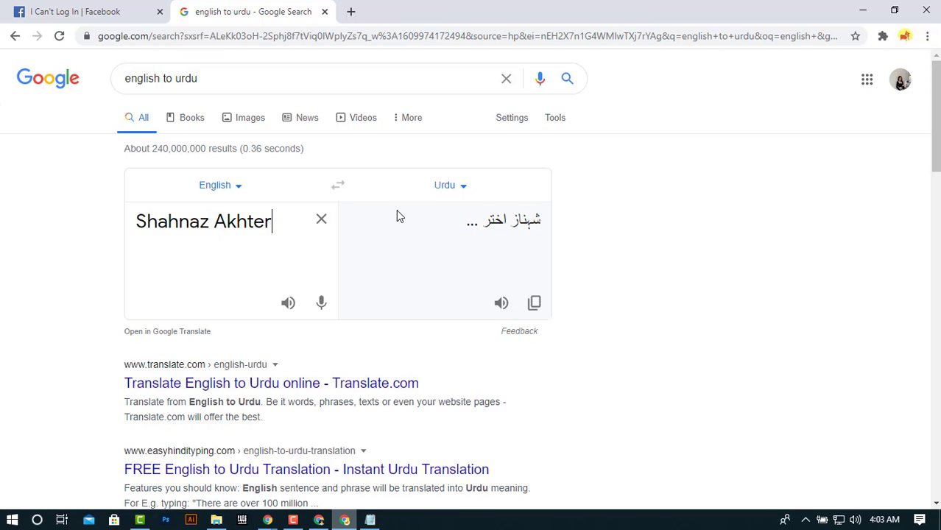
left_click(338, 185)
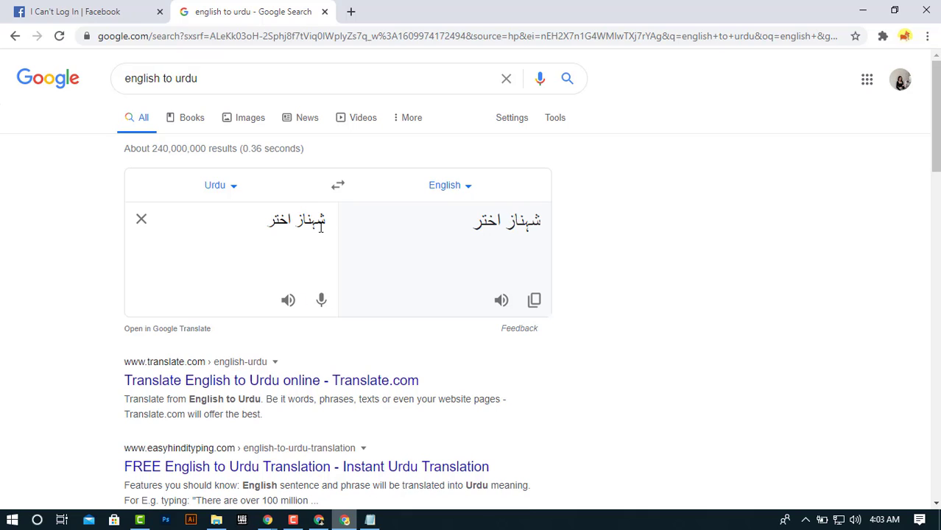
left_click(88, 11)
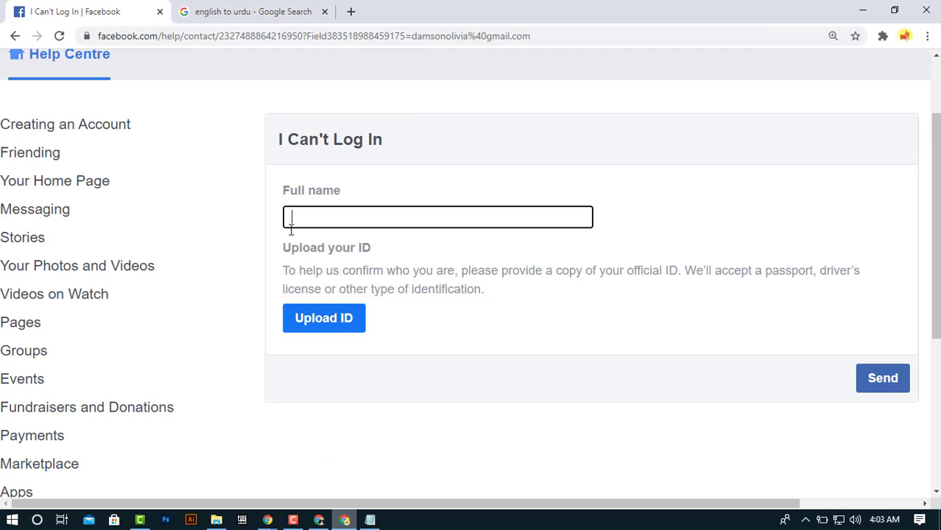
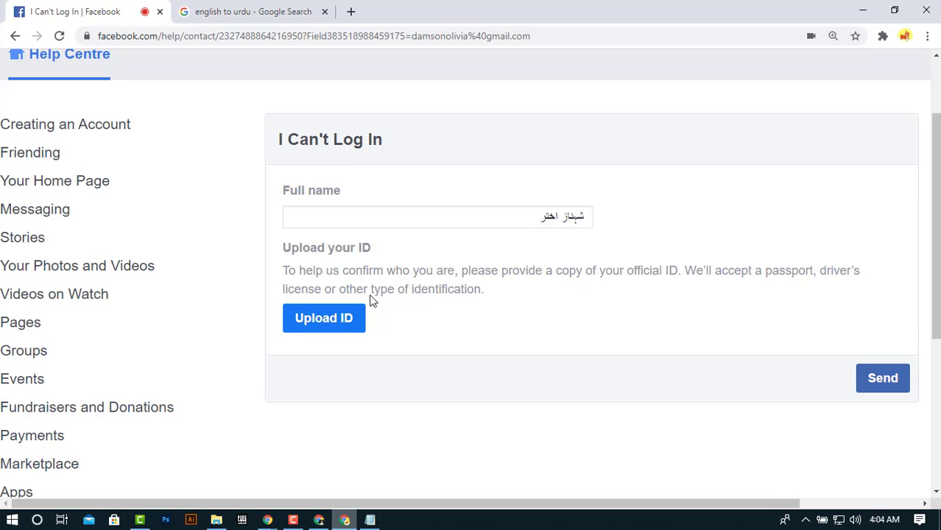
left_click(323, 318)
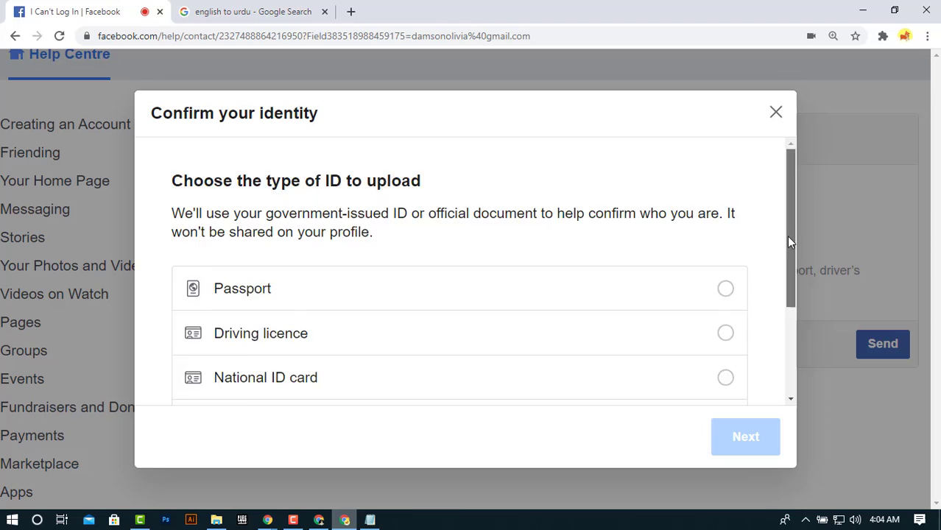
Select National ID card in the Confirm your identity dialog.
scroll("down", 3)
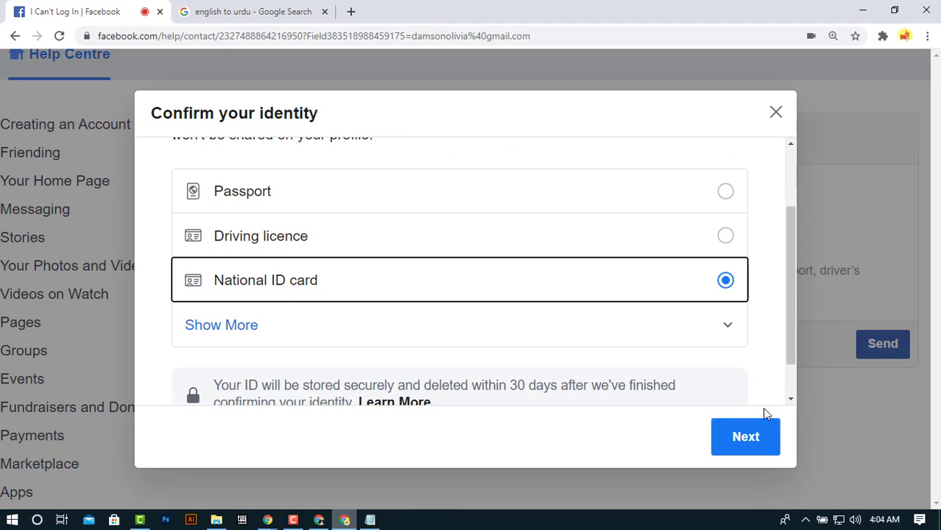
left_click(746, 436)
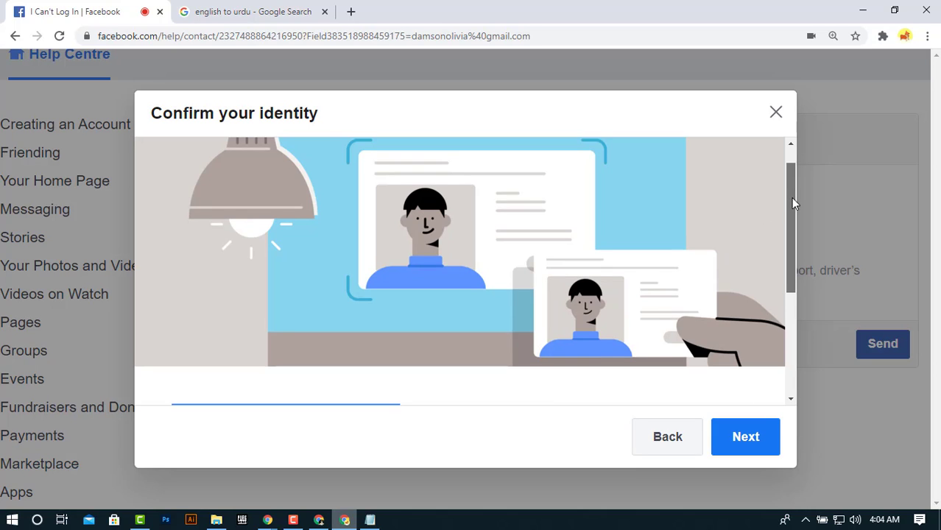
Scroll past the ID photo tips and continue to the camera capture step.
scroll("down", 3)
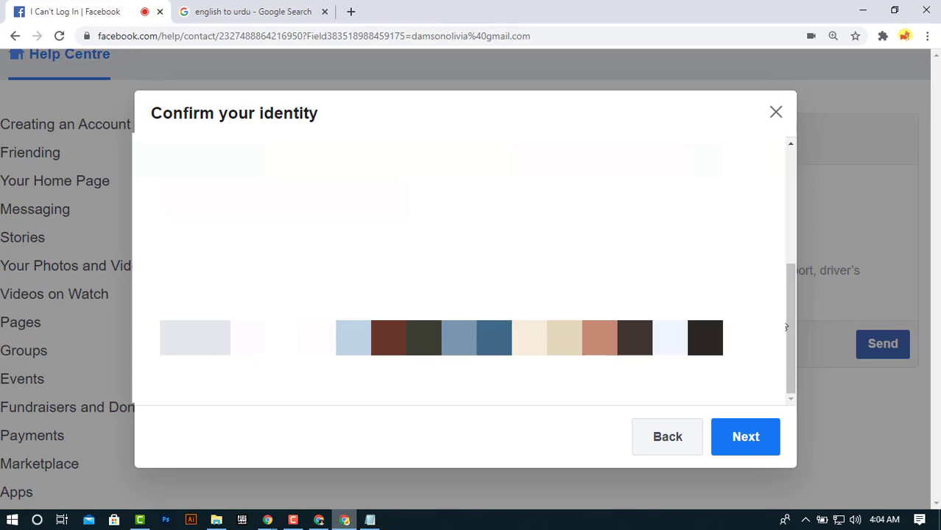
mouse_move(747, 437)
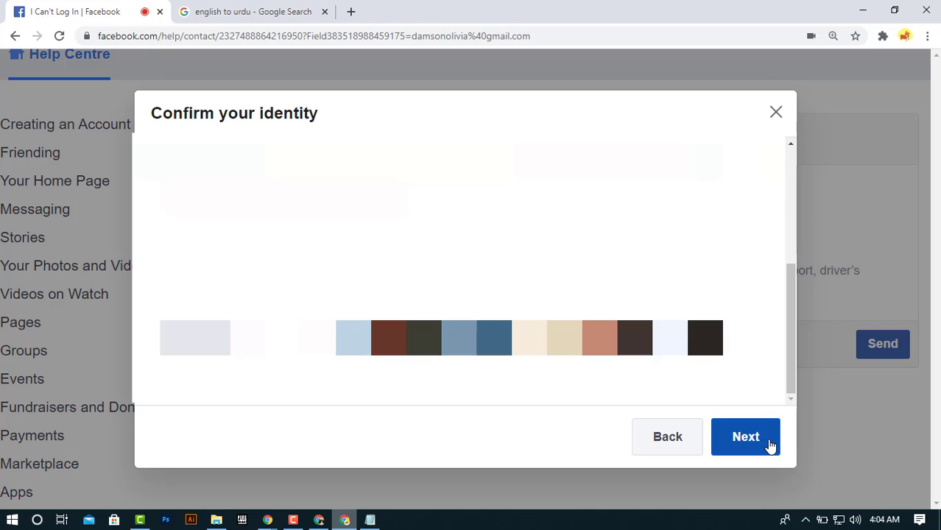
left_click(745, 437)
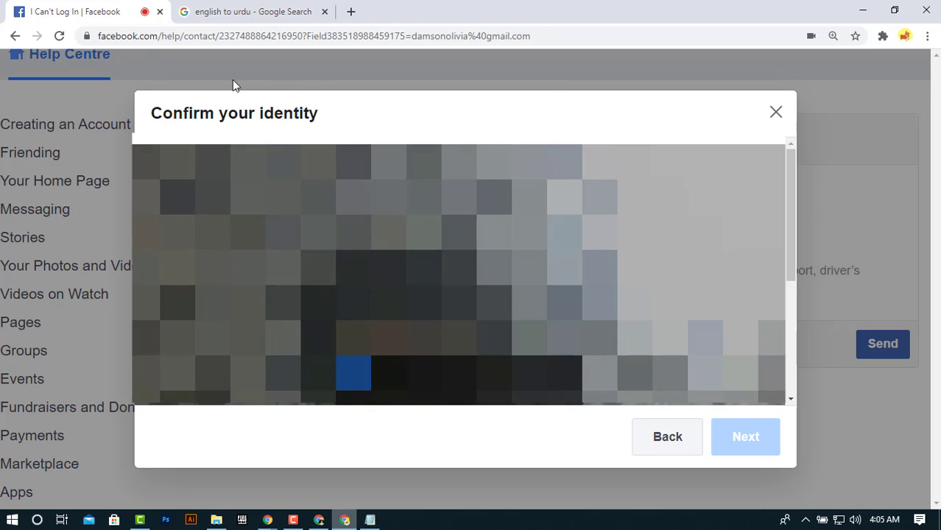
mouse_move(327, 6)
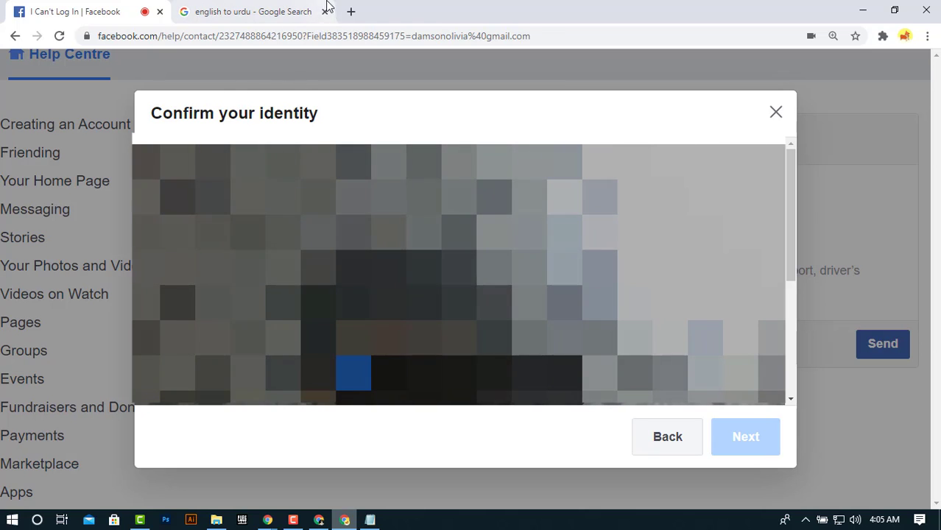
mouse_move(254, 11)
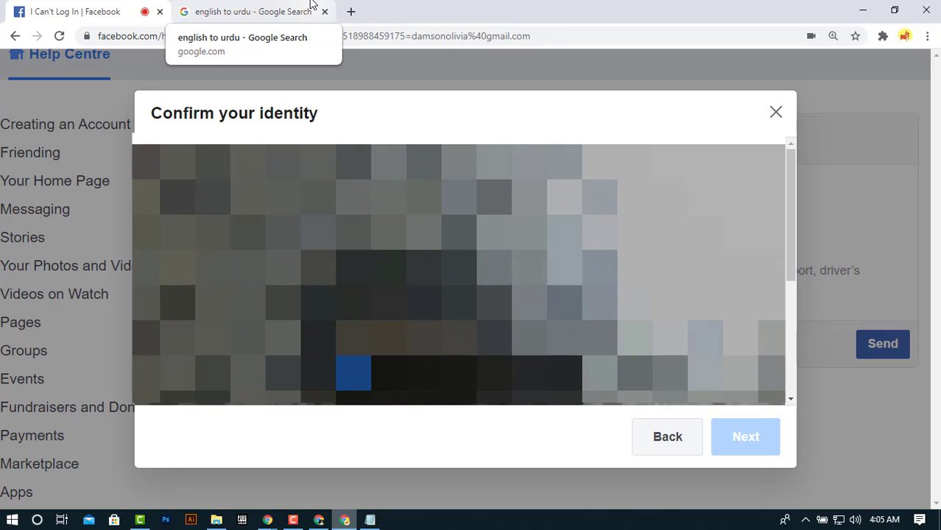